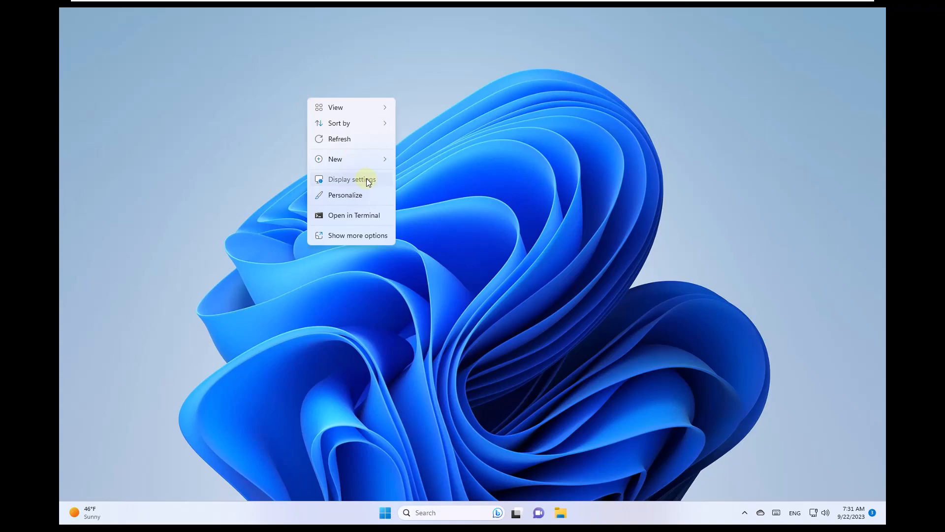
Change the display resolution from 1680 × 1050 to 1920 × 1080, keep it, and close Settings.
{"action": "left_click", "coordinate": [352, 179]}
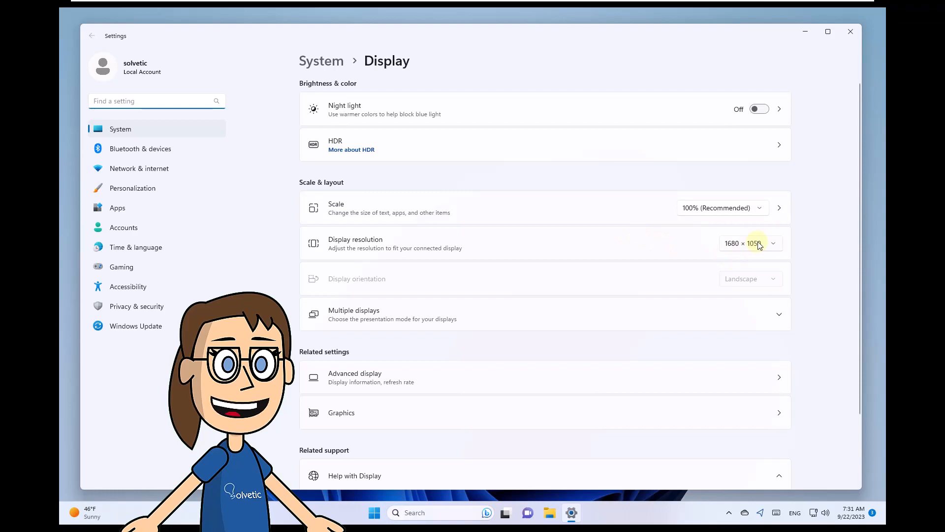
{"action": "left_click", "coordinate": [750, 243]}
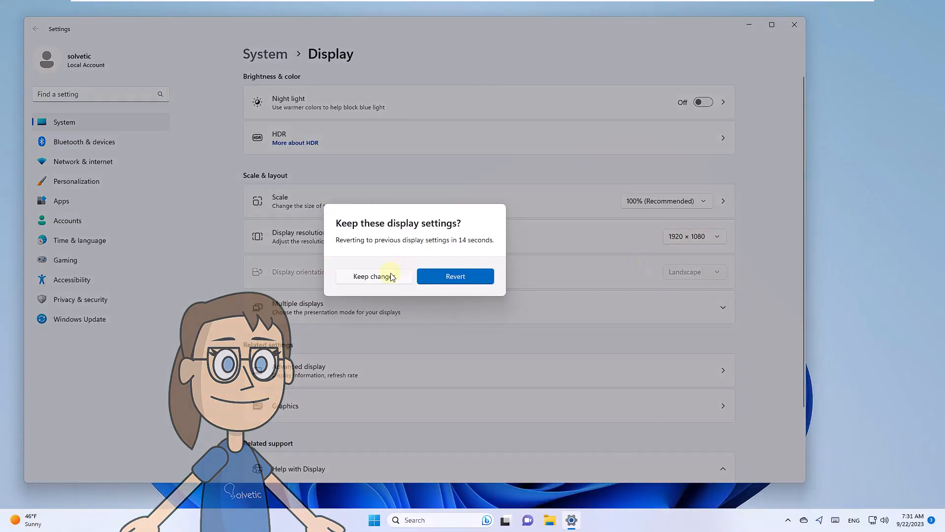
{"action": "left_click", "coordinate": [370, 276]}
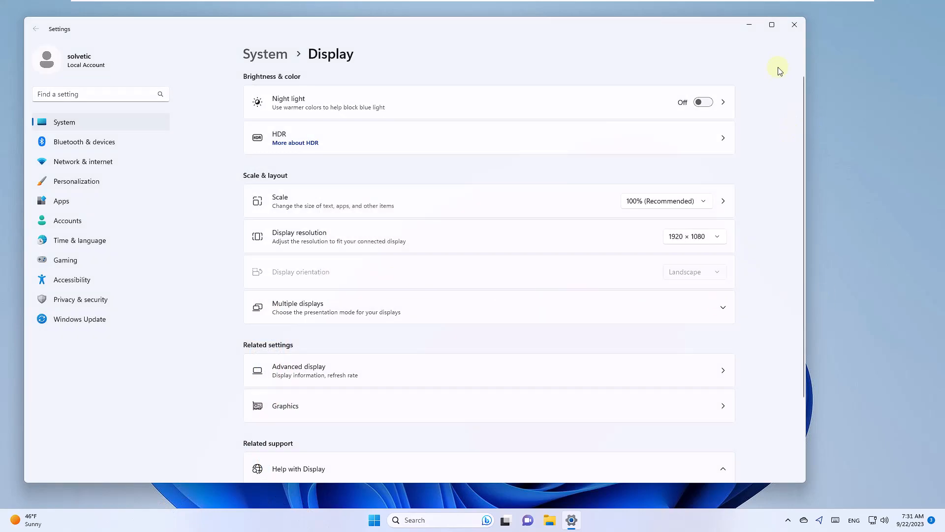
{"action": "left_click", "coordinate": [794, 25]}
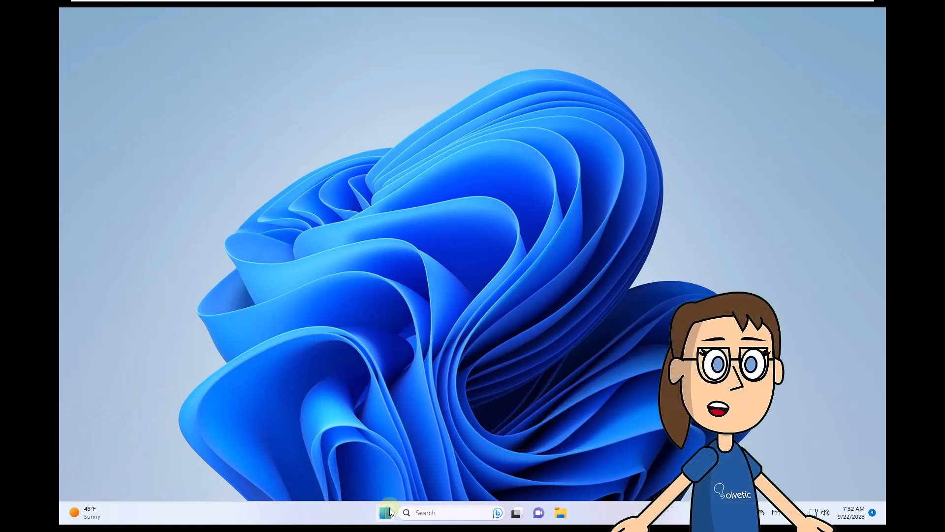
Start a driver update for the VMware SVGA 3D adapter under Display adapters in Device Manager.
{"action": "right_click", "coordinate": [384, 512]}
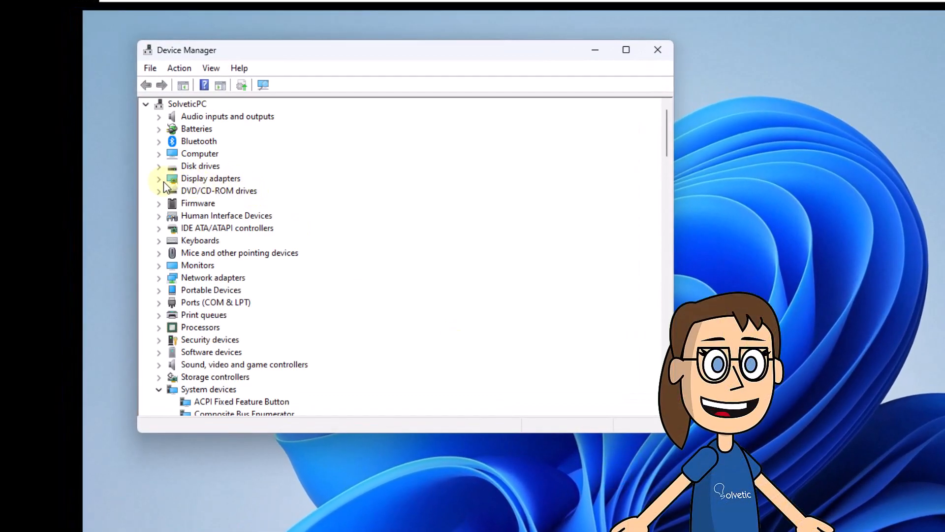
{"action": "left_click", "coordinate": [159, 178]}
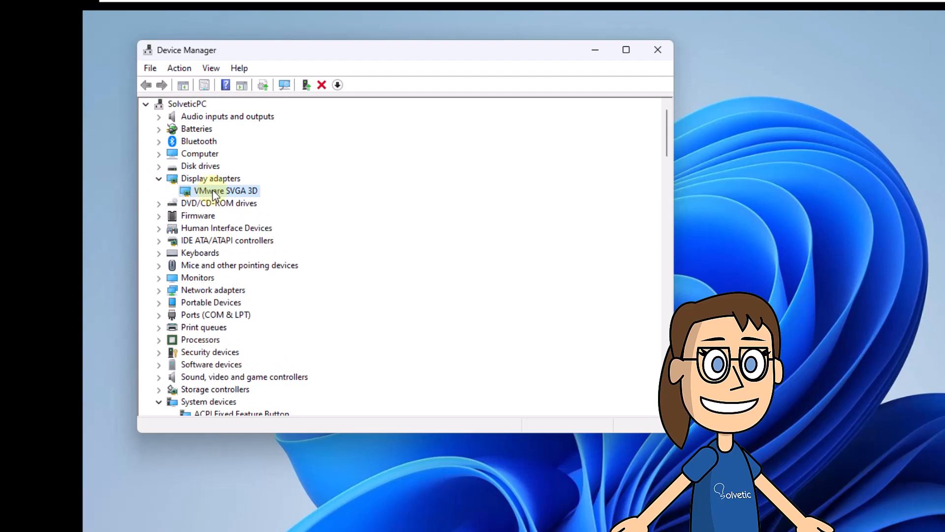
{"action": "right_click", "coordinate": [225, 191]}
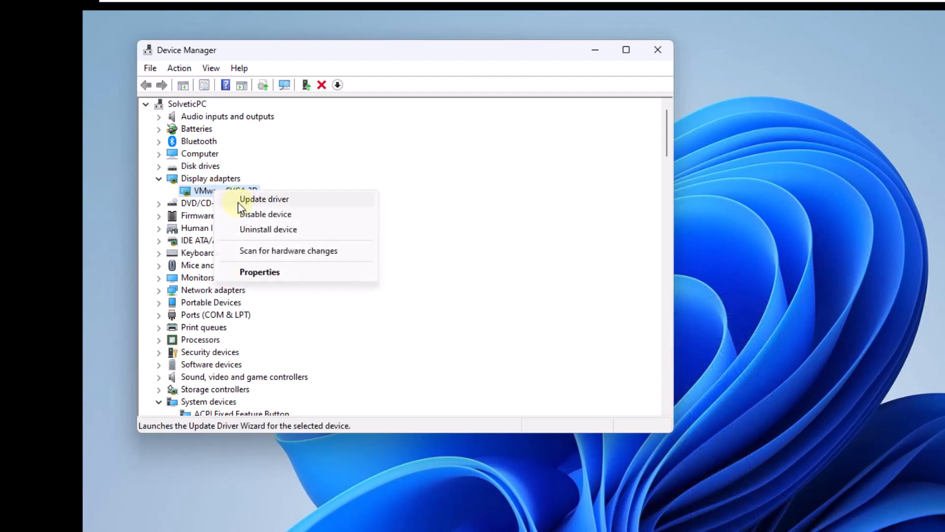
{"action": "left_click", "coordinate": [264, 199]}
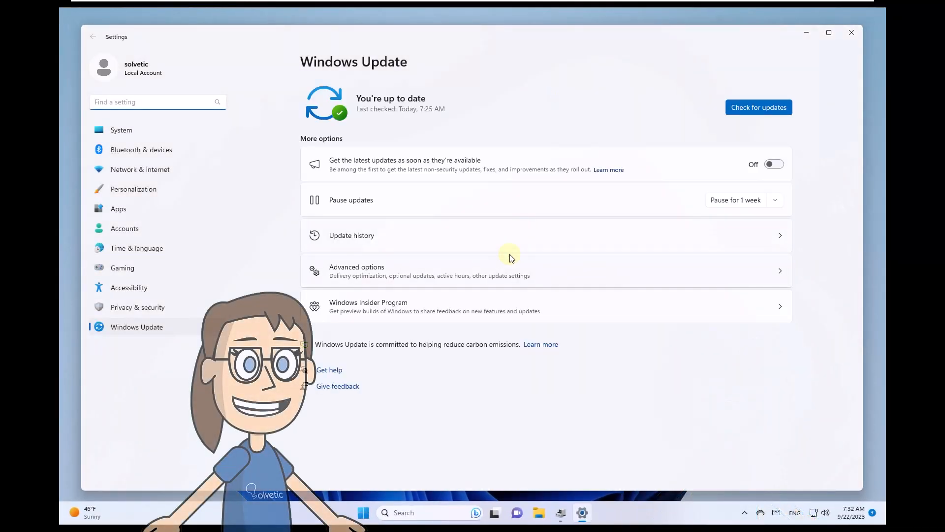
Confirm Windows Update reports the PC is up to date, then close the windows.
{"action": "left_click", "coordinate": [758, 107]}
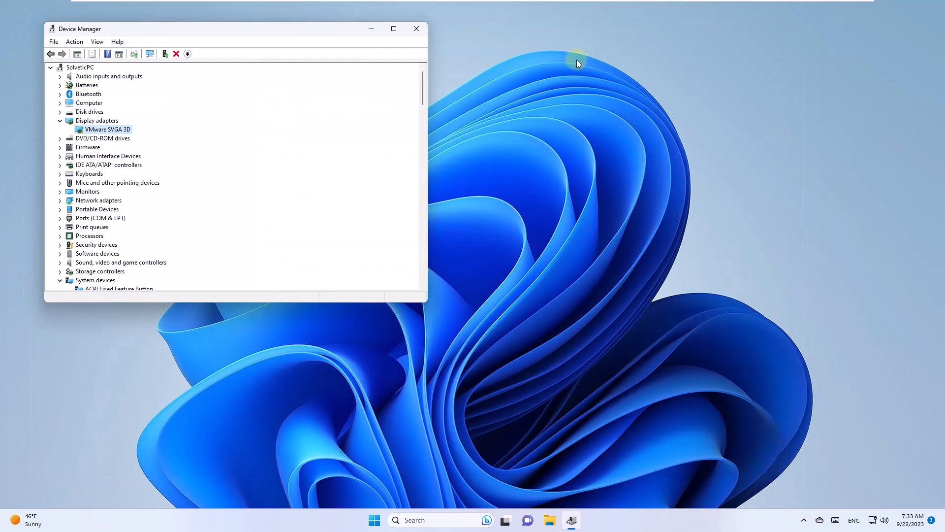
{"action": "left_click", "coordinate": [415, 29]}
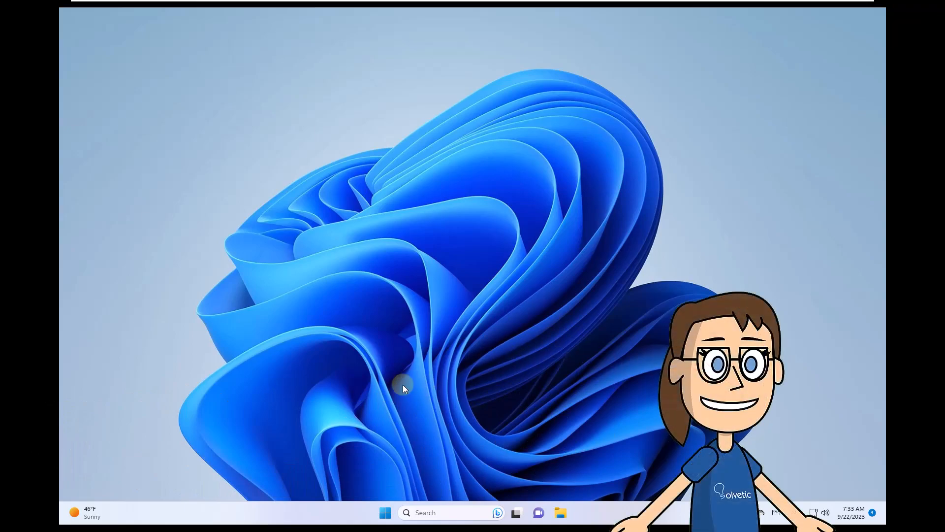
Reopen Settings to Windows Update, confirm the PC is up to date, and close Settings.
{"action": "left_click", "coordinate": [385, 512]}
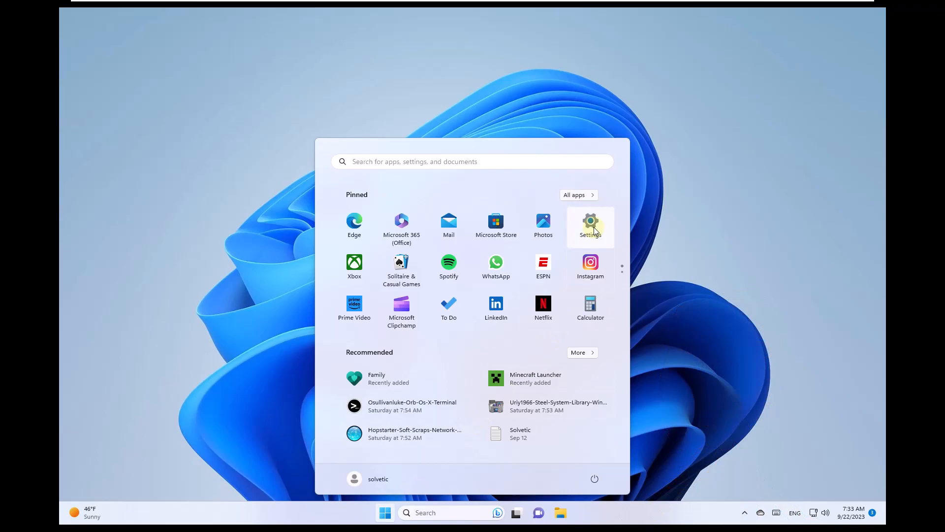
{"action": "left_click", "coordinate": [589, 226]}
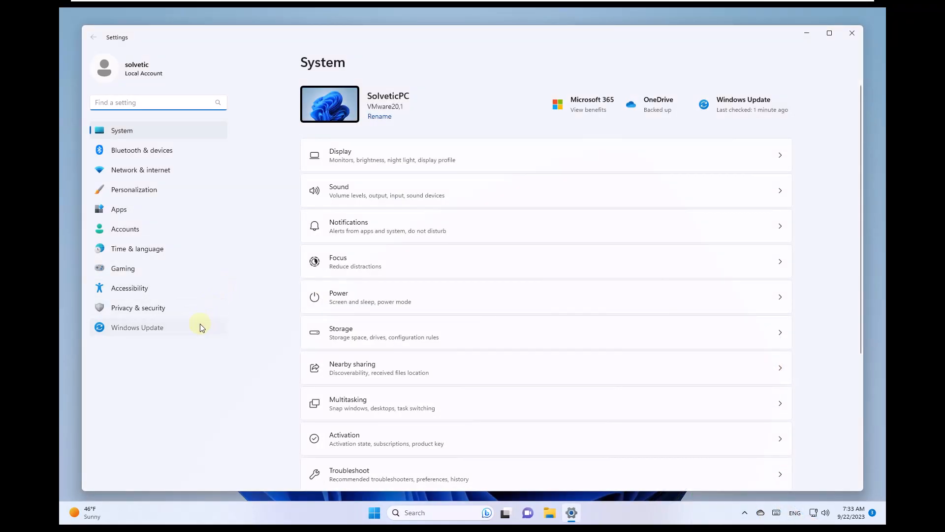
{"action": "left_click", "coordinate": [137, 327]}
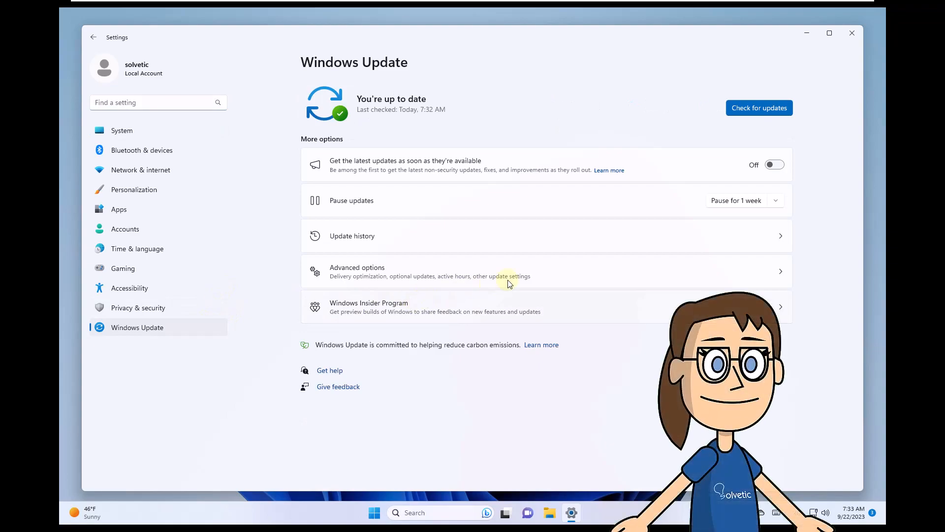
{"action": "left_click", "coordinate": [759, 107]}
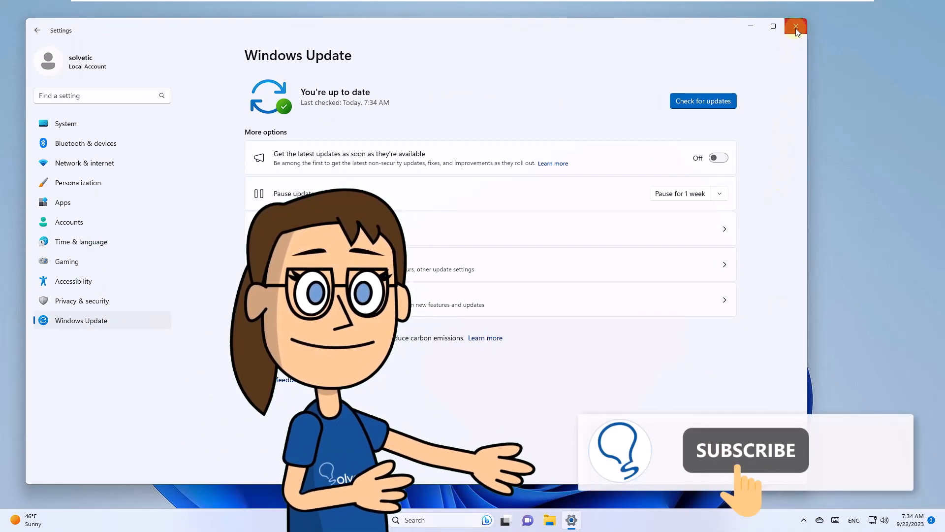
{"action": "left_click", "coordinate": [795, 27]}
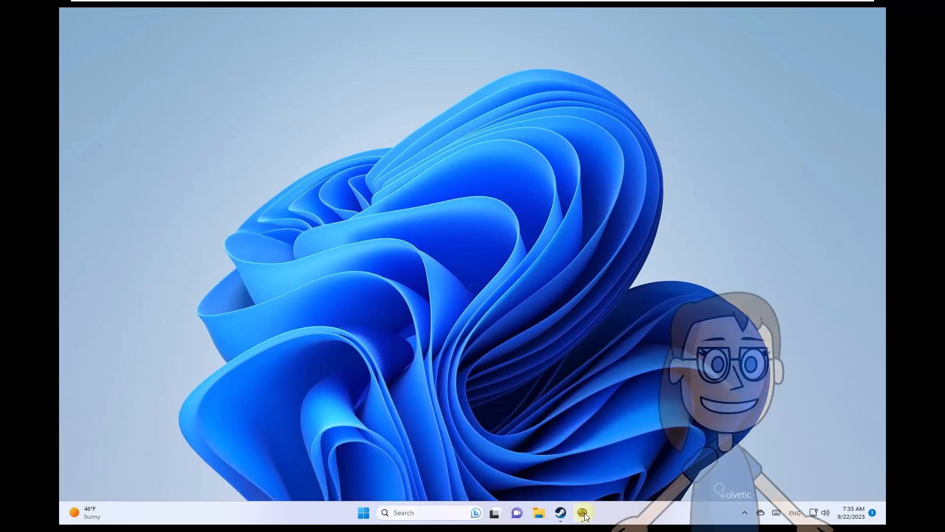
Launch Idle Miner, toggle Fullscreen on and back off in its settings panel.
{"action": "left_click", "coordinate": [582, 513]}
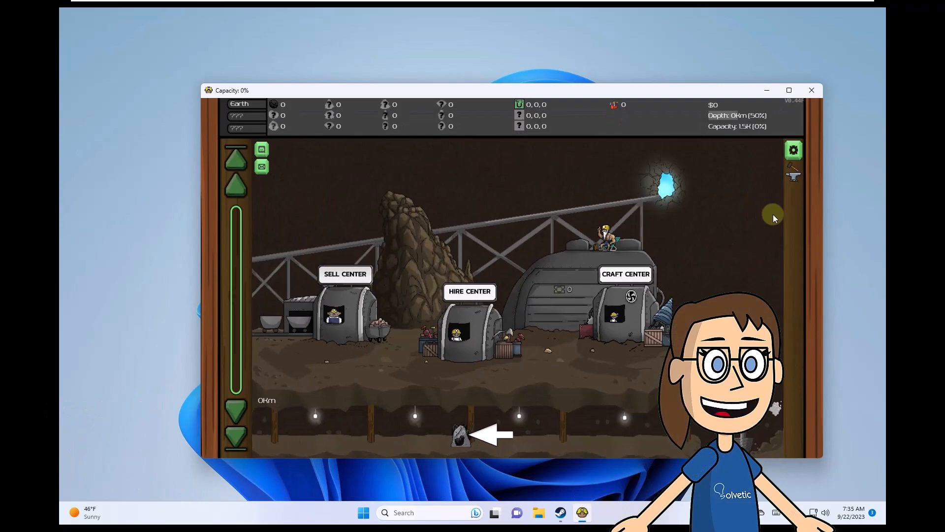
{"action": "left_click", "coordinate": [793, 150]}
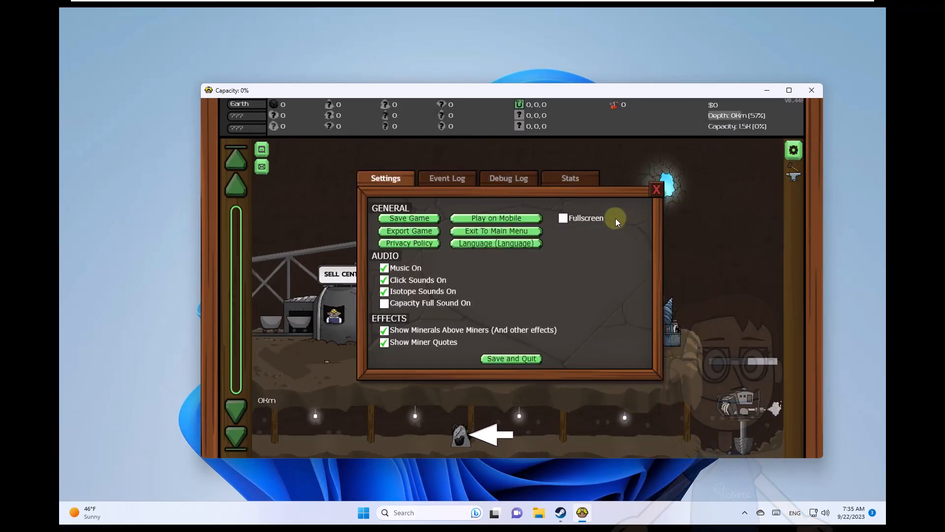
{"action": "left_click", "coordinate": [563, 218]}
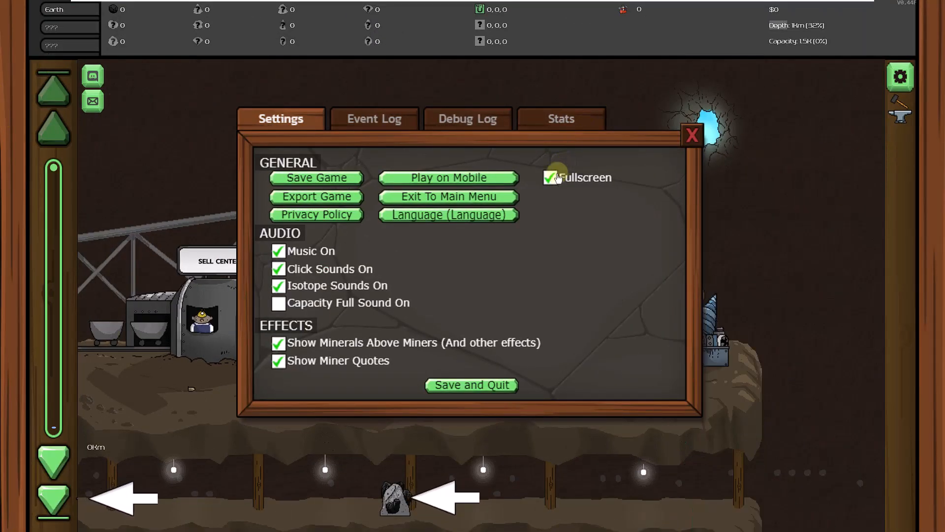
{"action": "left_click", "coordinate": [549, 178]}
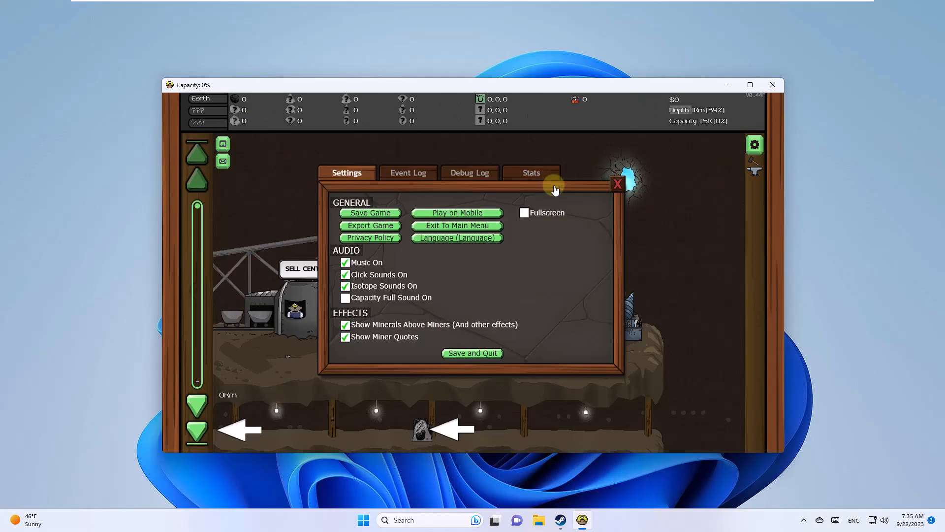